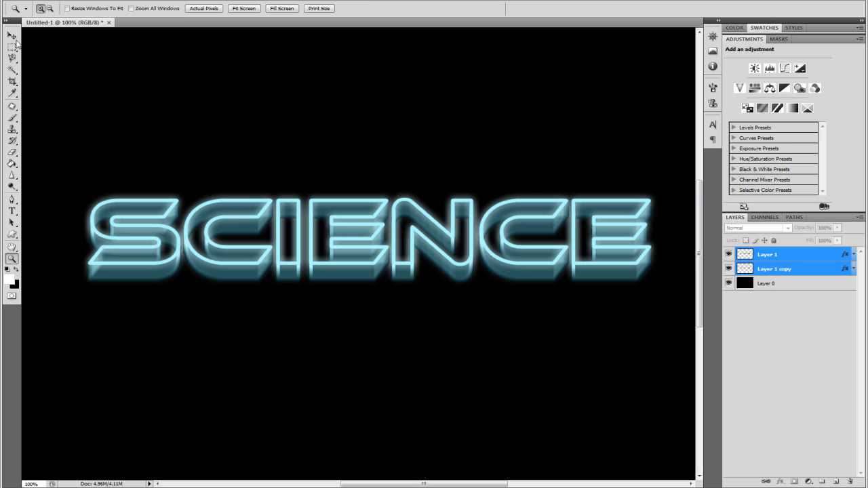
Create a 1650×1050 px, 72 ppi document and fill its canvas black with the Paint Bucket.
click(8, 35)
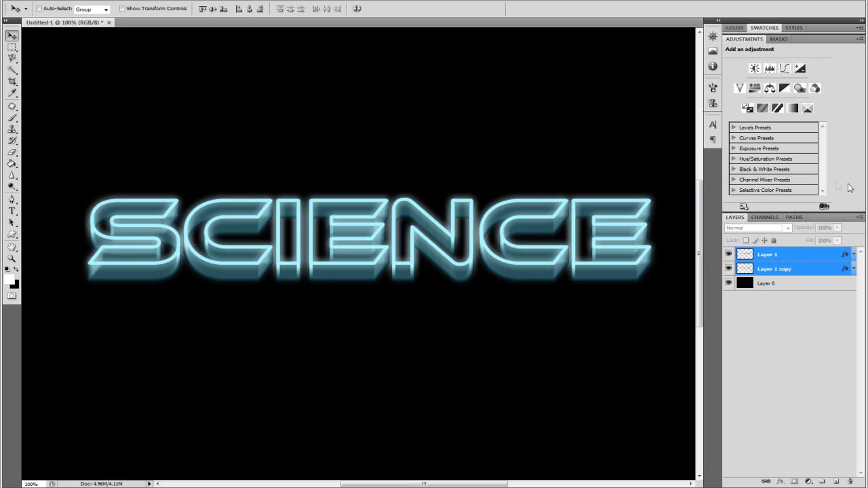
click(34, 4)
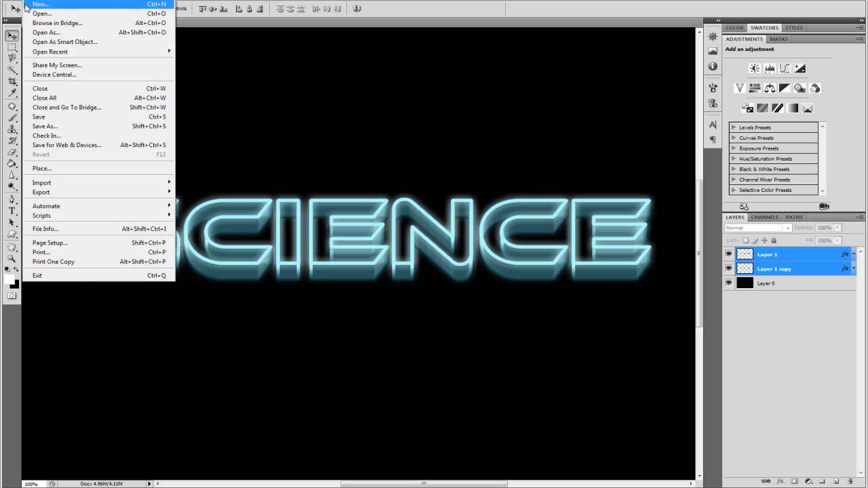
click(39, 6)
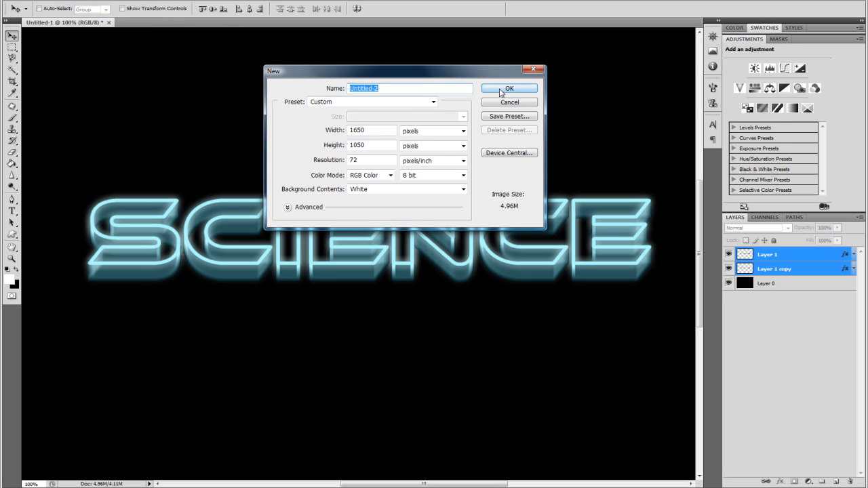
click(509, 88)
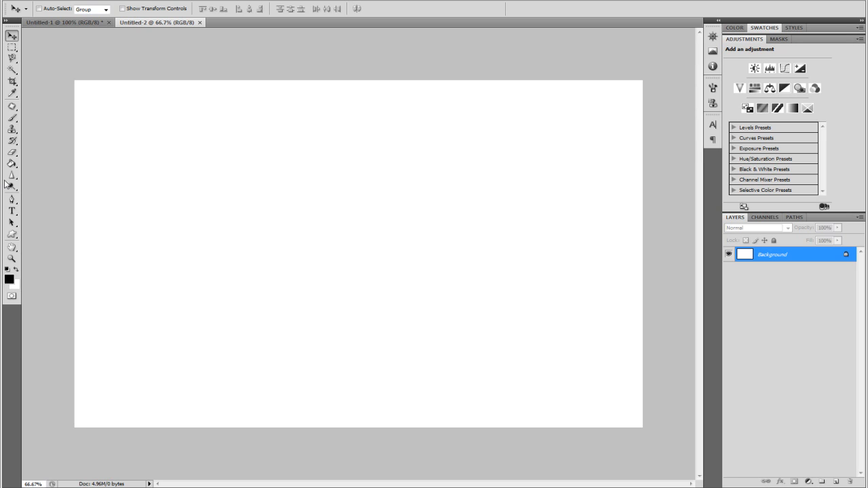
click(135, 154)
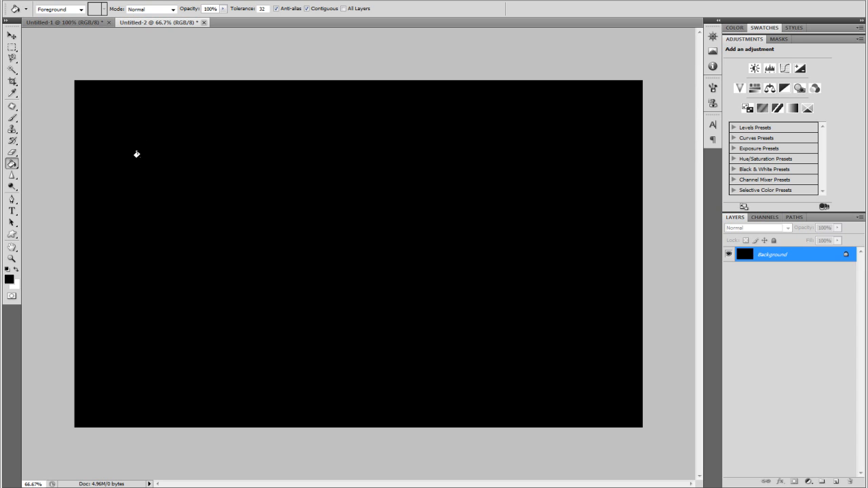
mouse_move(155, 137)
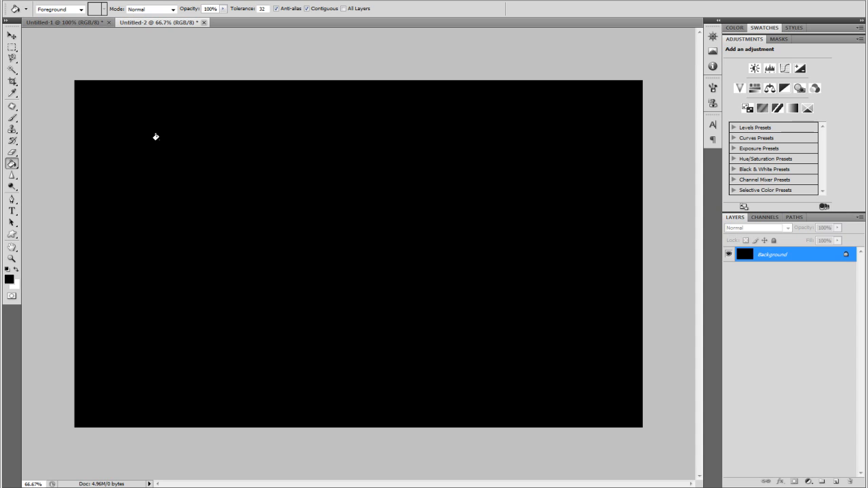
click(11, 213)
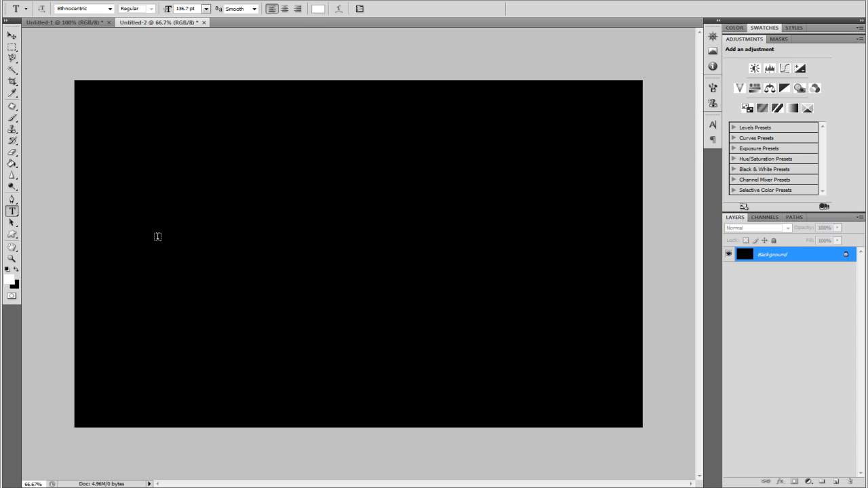
Type SCIENCE in white Ethnocentric and enlarge the font size.
text(SCIEN)
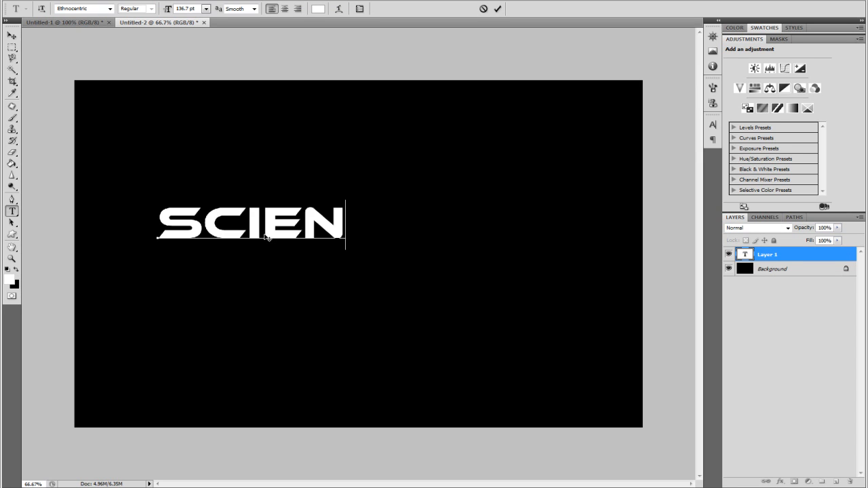
text(CE)
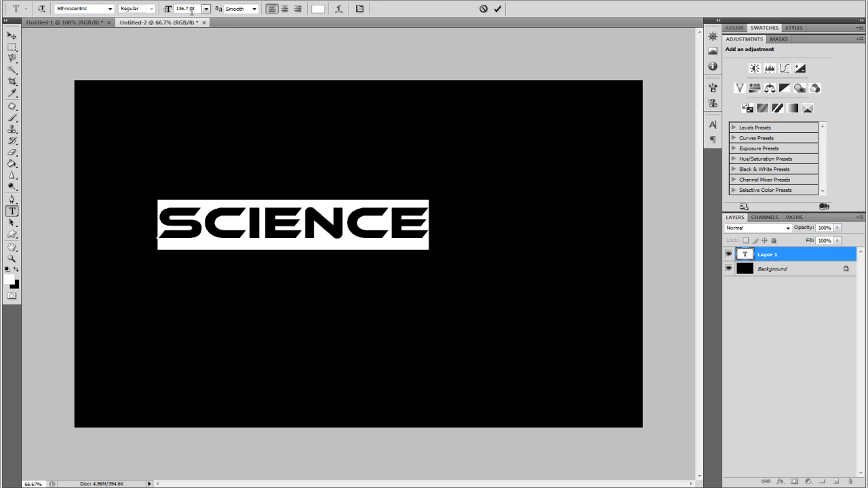
click(185, 9)
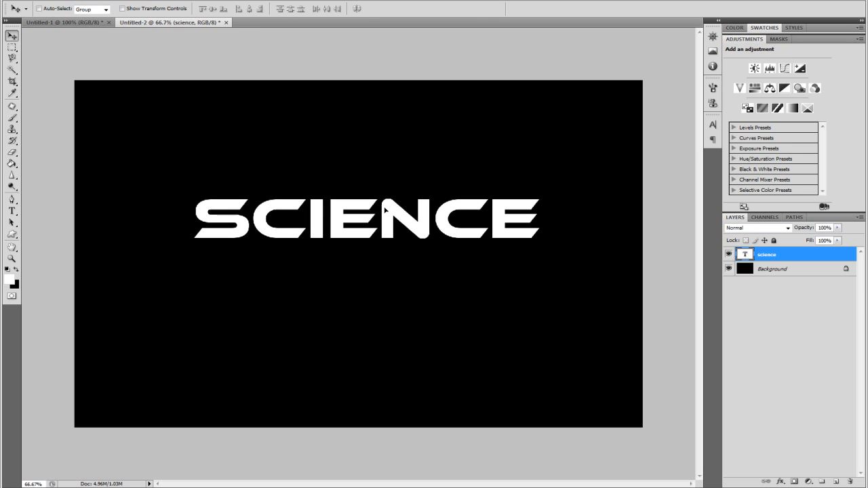
mouse_move(248, 106)
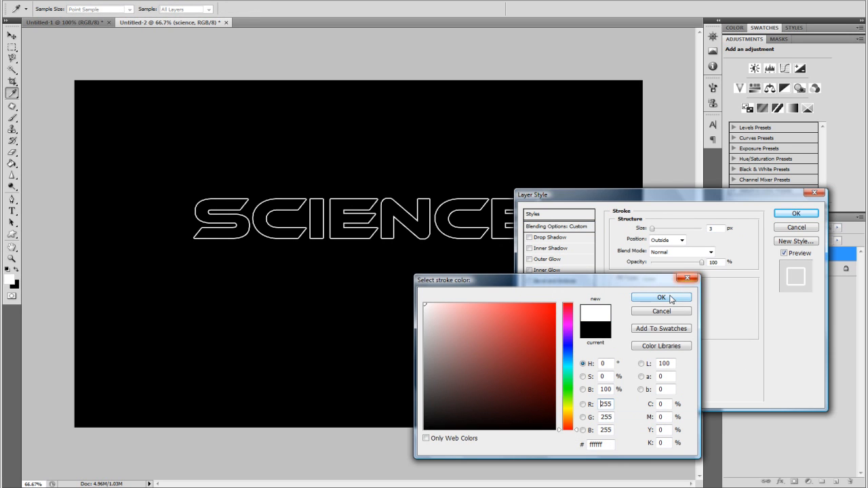
Give the SCIENCE text a white 5 px stroke positioned at Center.
click(659, 297)
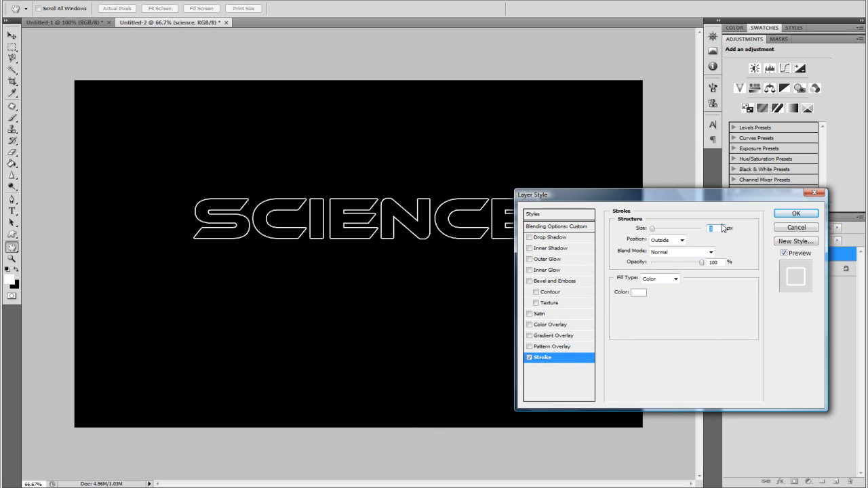
click(680, 240)
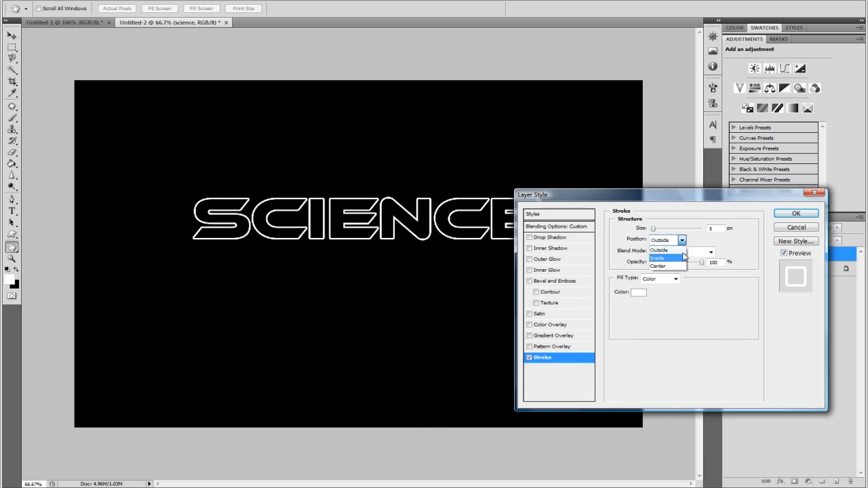
click(659, 266)
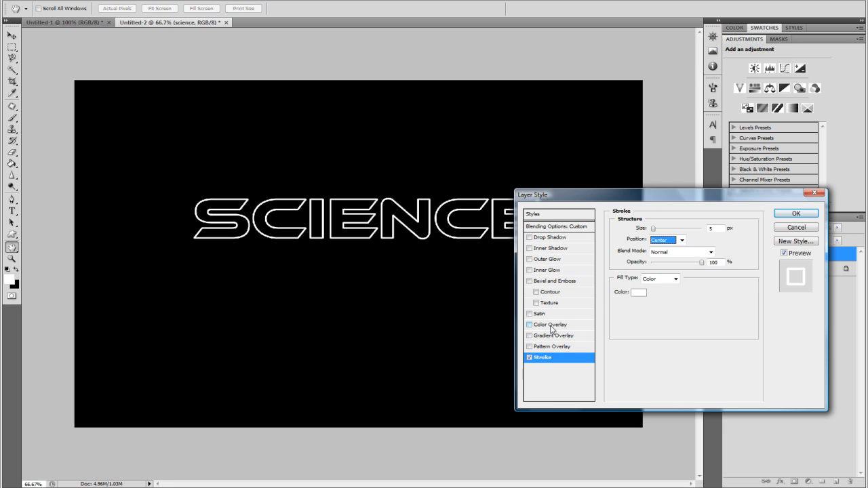
click(803, 212)
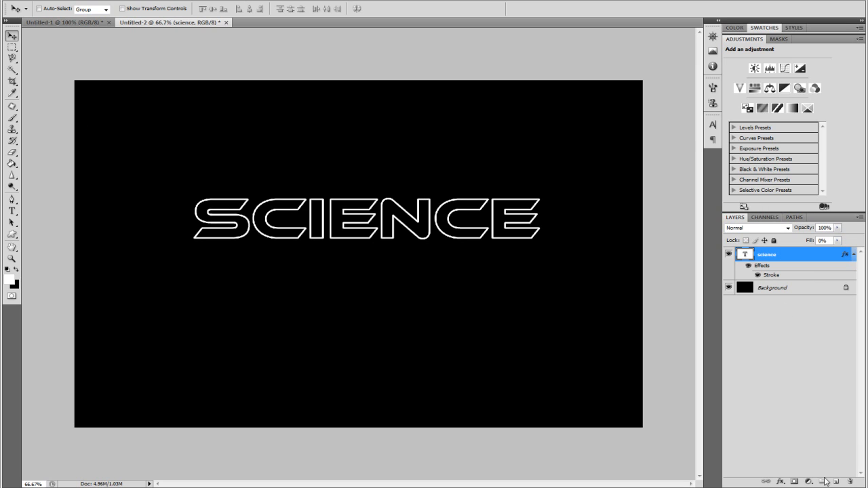
mouse_move(852, 478)
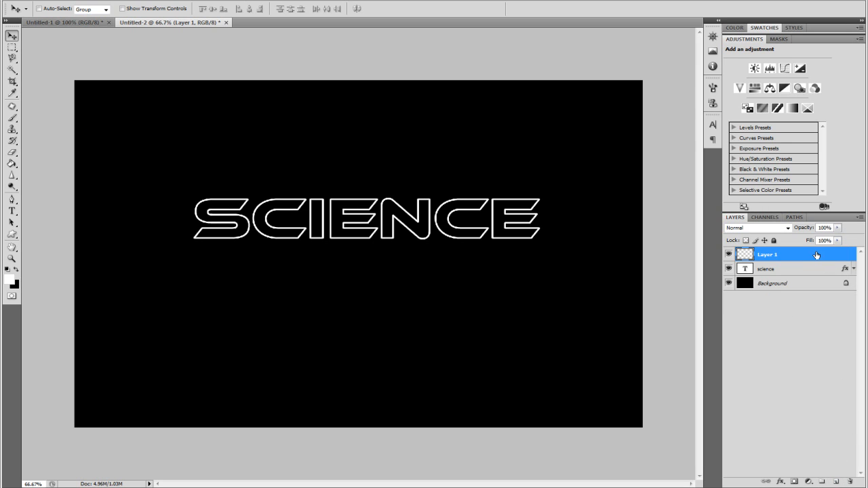
Select the empty new layer with the science text layer and merge them with Ctrl+E.
click(773, 269)
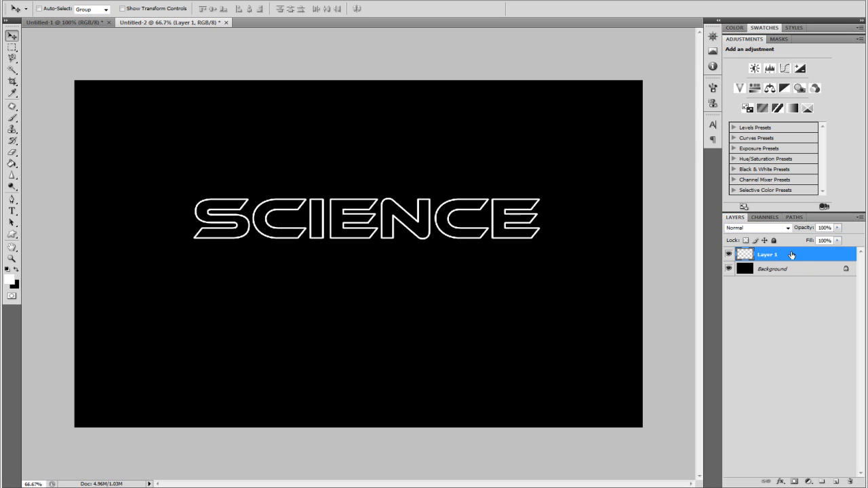
Add a light-blue Color Overlay to Layer 1 in Normal mode at 100% opacity.
right_click(767, 255)
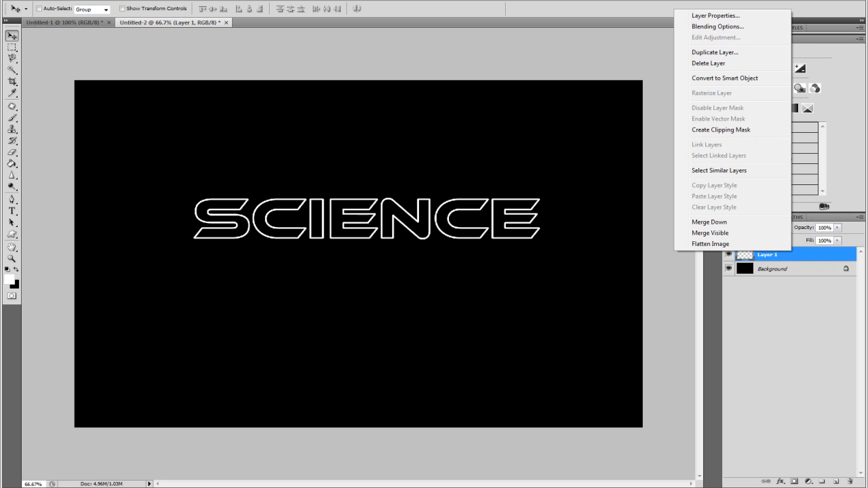
click(710, 26)
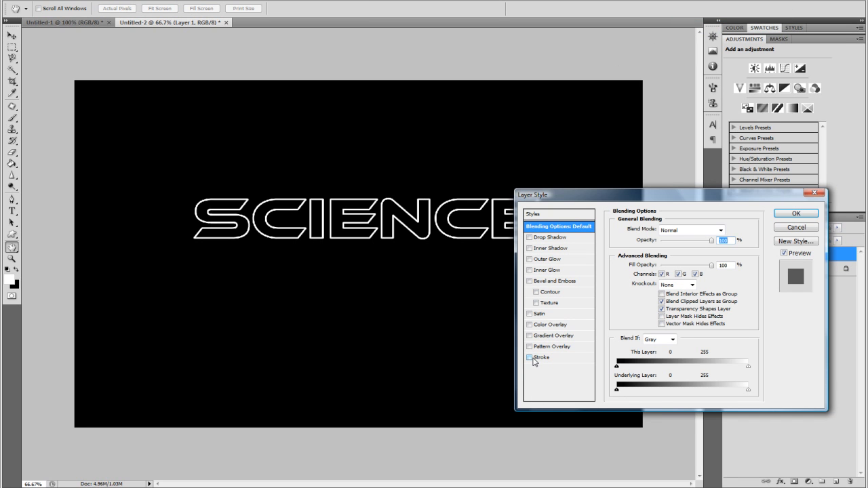
click(529, 324)
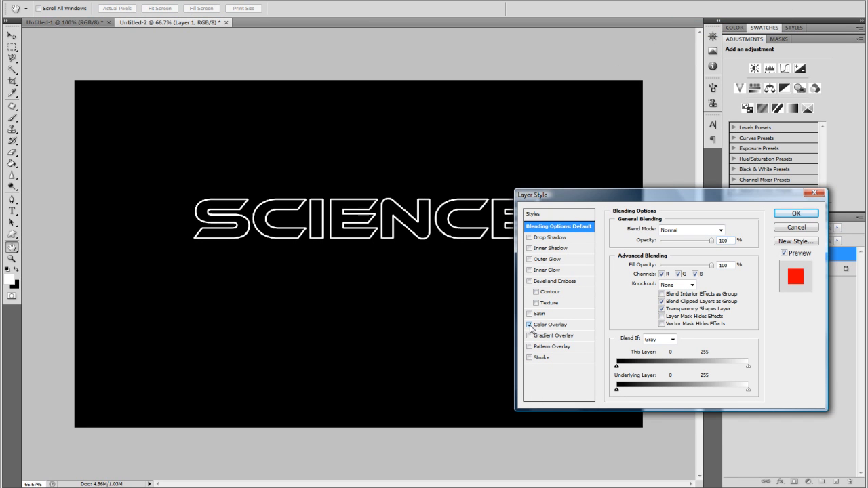
click(725, 229)
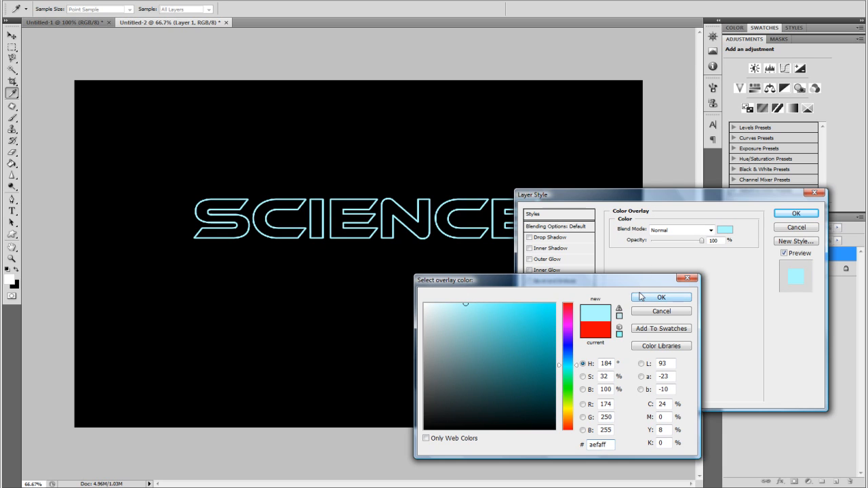
click(661, 297)
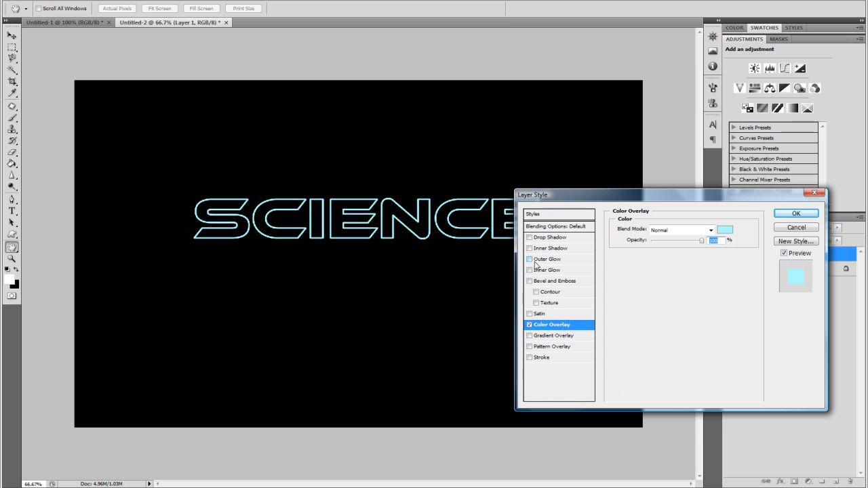
Add a light-blue Outer Glow at 50% opacity and 16 px size, then confirm.
click(529, 259)
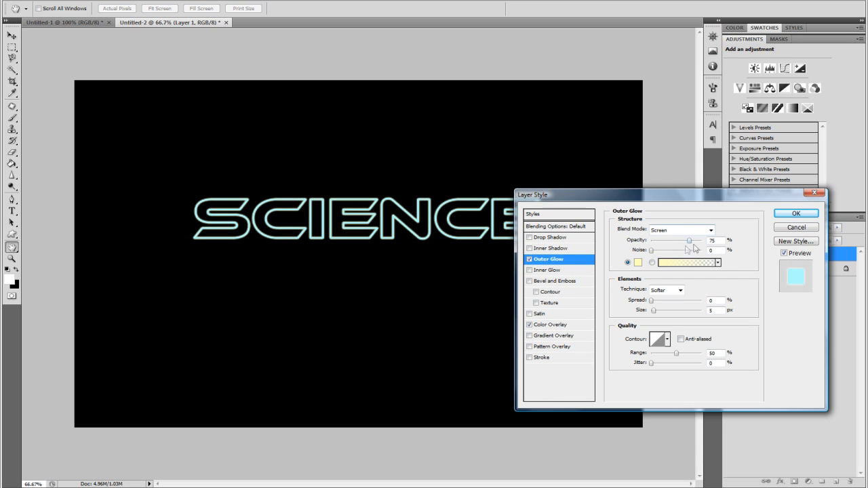
drag(691, 240, 676, 240)
text(16)
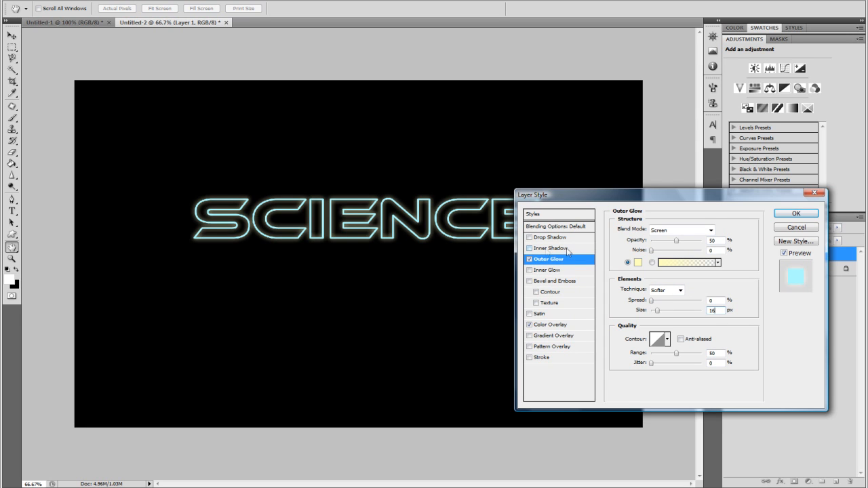
click(638, 262)
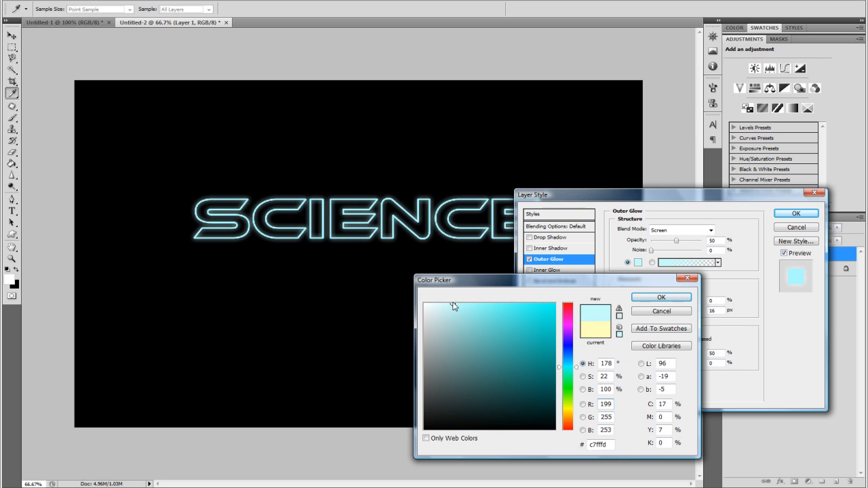
click(660, 297)
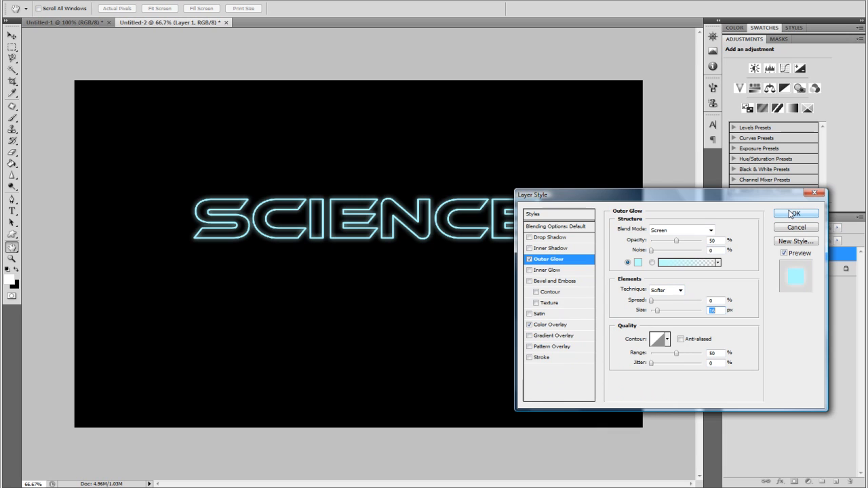
click(800, 213)
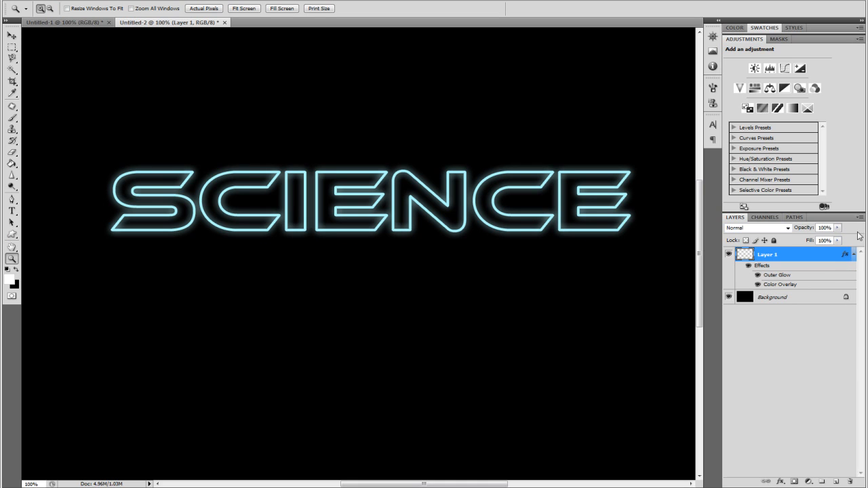
Duplicate Layer 1 and apply Motion Blur to the copy with angle 90 and distance 25.
click(856, 254)
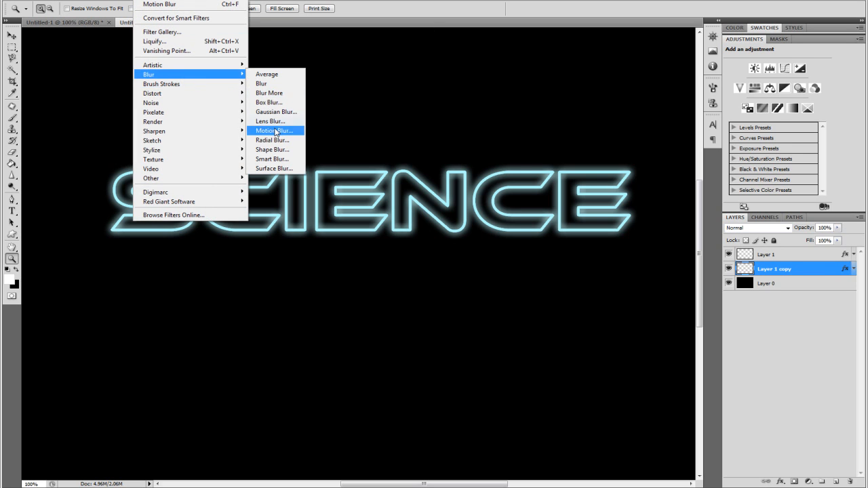
click(273, 130)
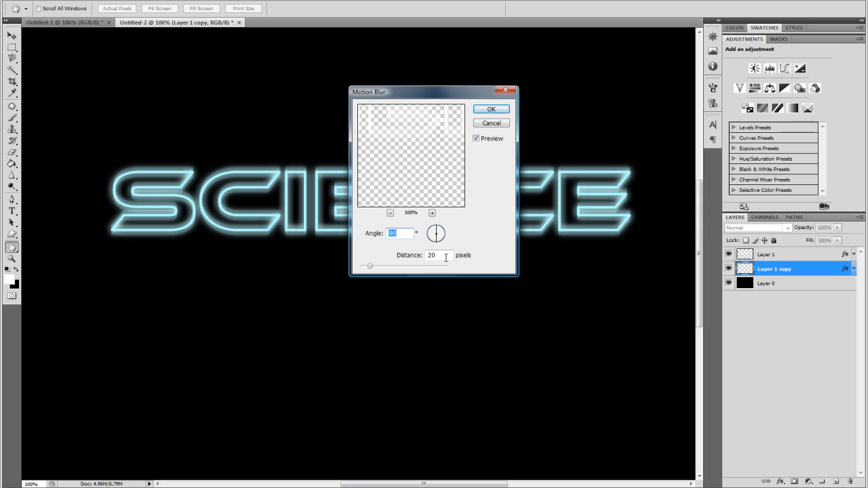
text(25)
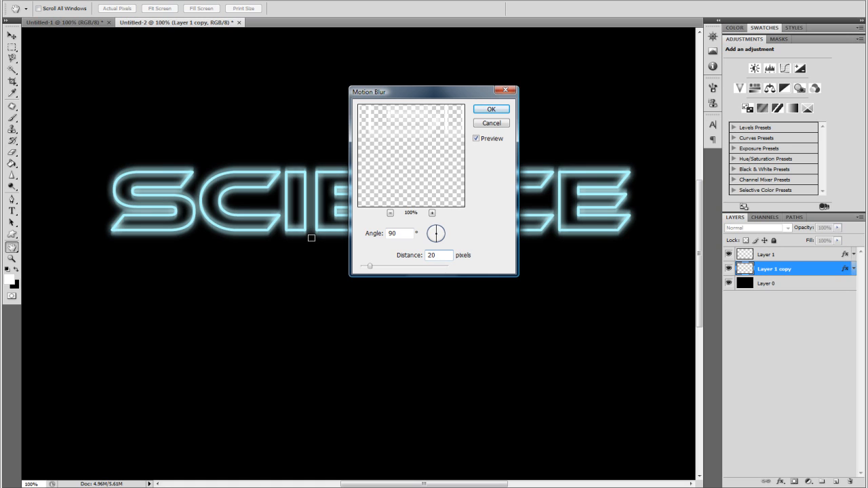
drag(370, 266, 372, 265)
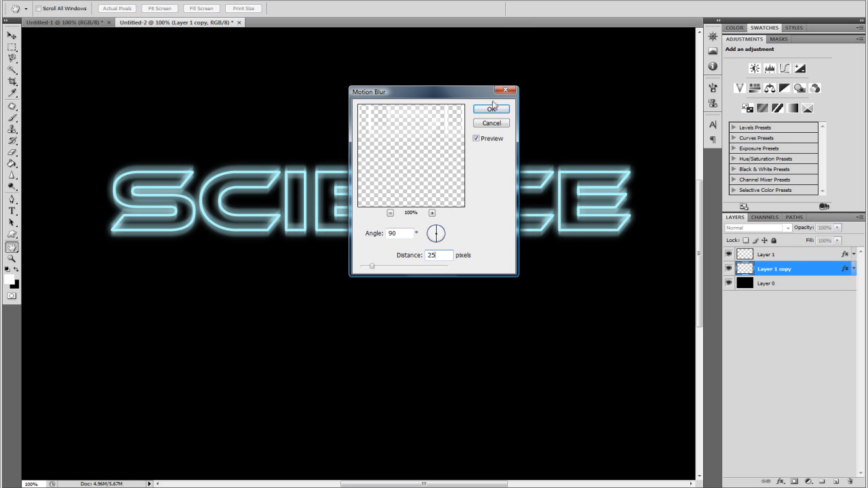
click(491, 110)
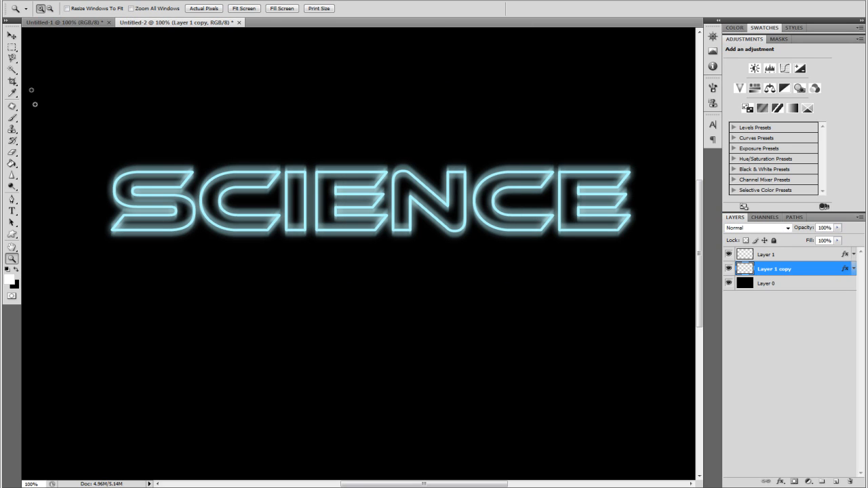
With the Move tool, nudge Layer 1 copy slightly downward.
click(7, 35)
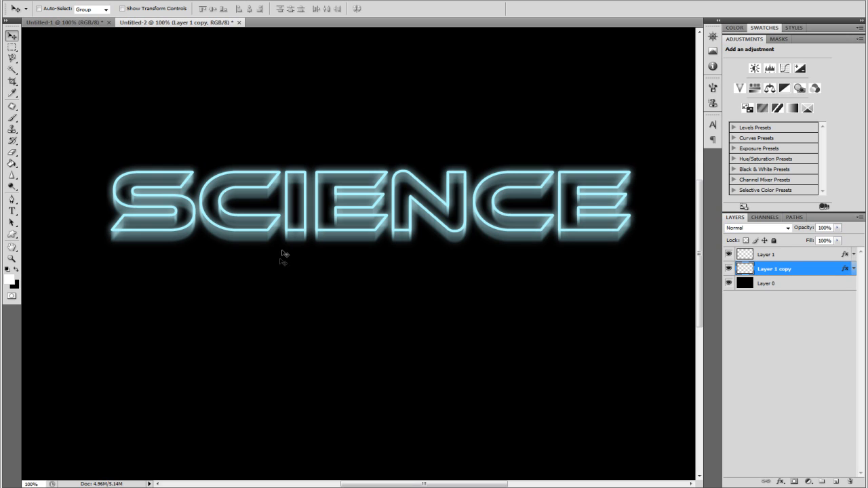
mouse_move(271, 201)
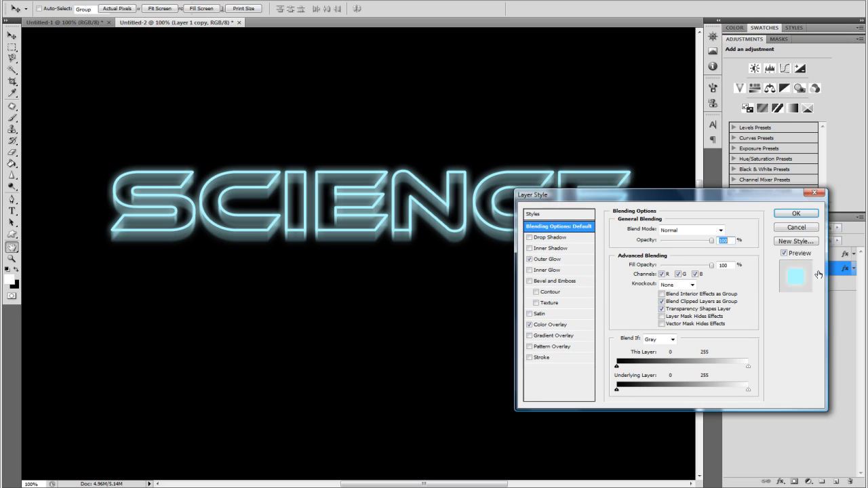
Give Layer 1 copy a light-blue 1 px stroke at 11% opacity.
click(528, 357)
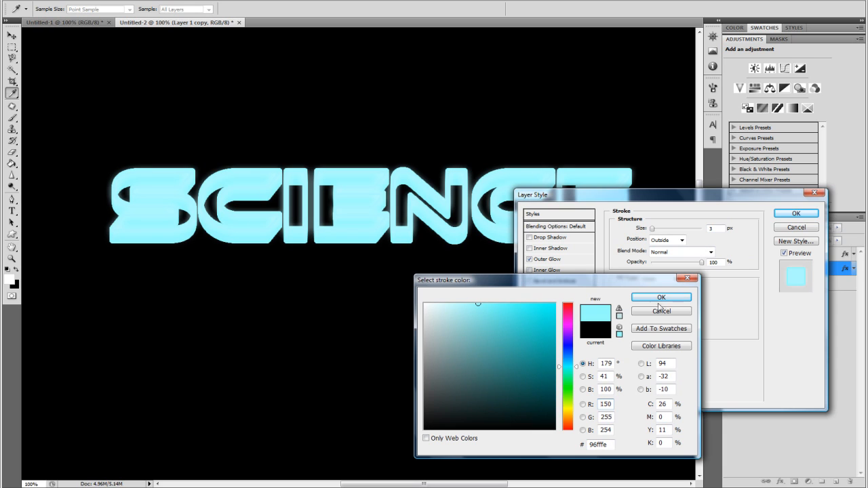
click(661, 297)
text(1)
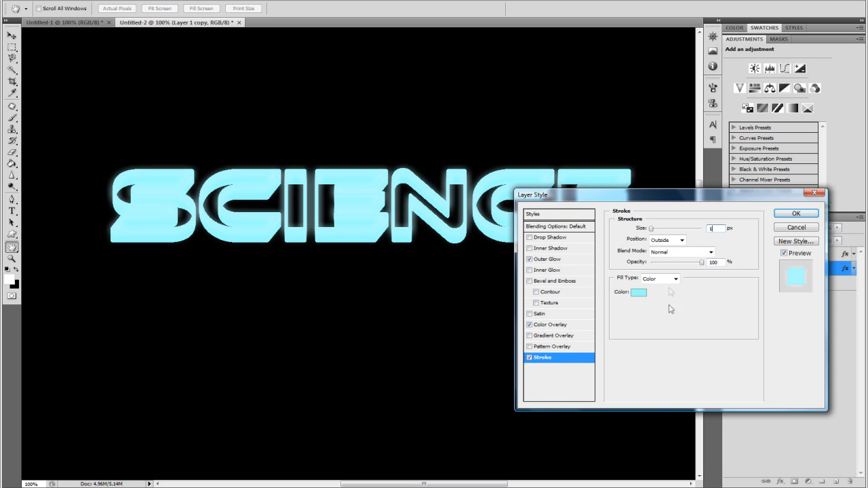
drag(701, 263, 664, 263)
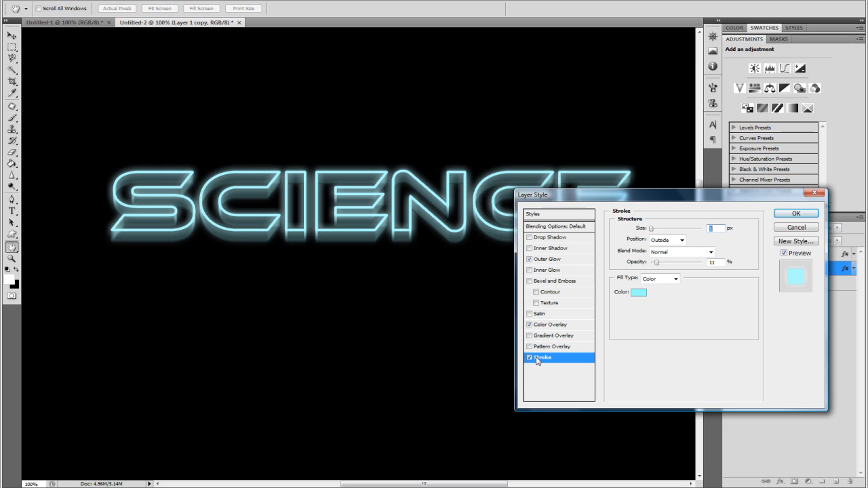
click(530, 358)
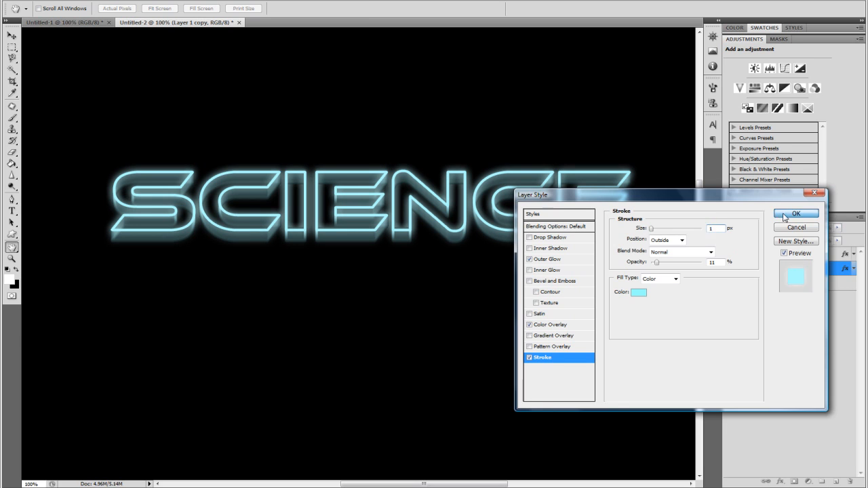
click(798, 213)
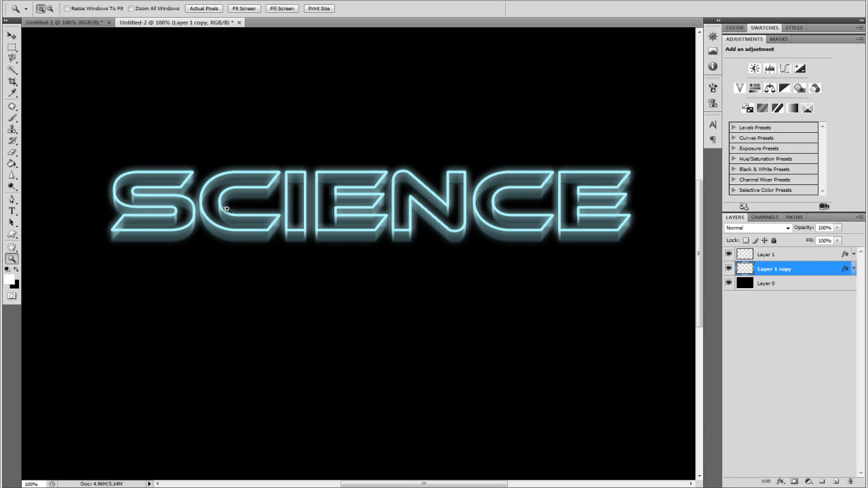
right_click(228, 209)
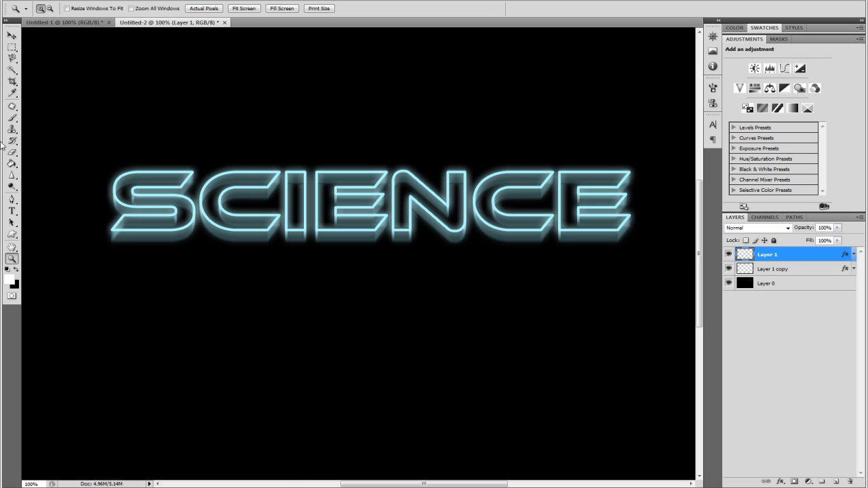
click(9, 213)
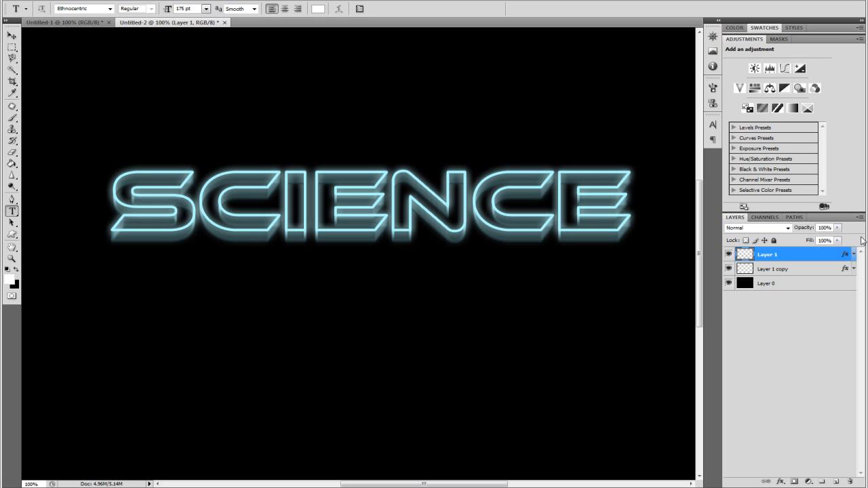
mouse_move(861, 241)
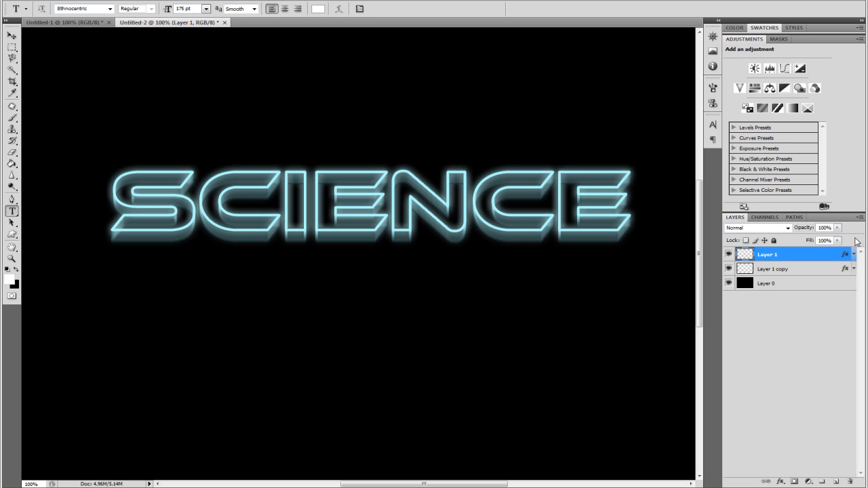